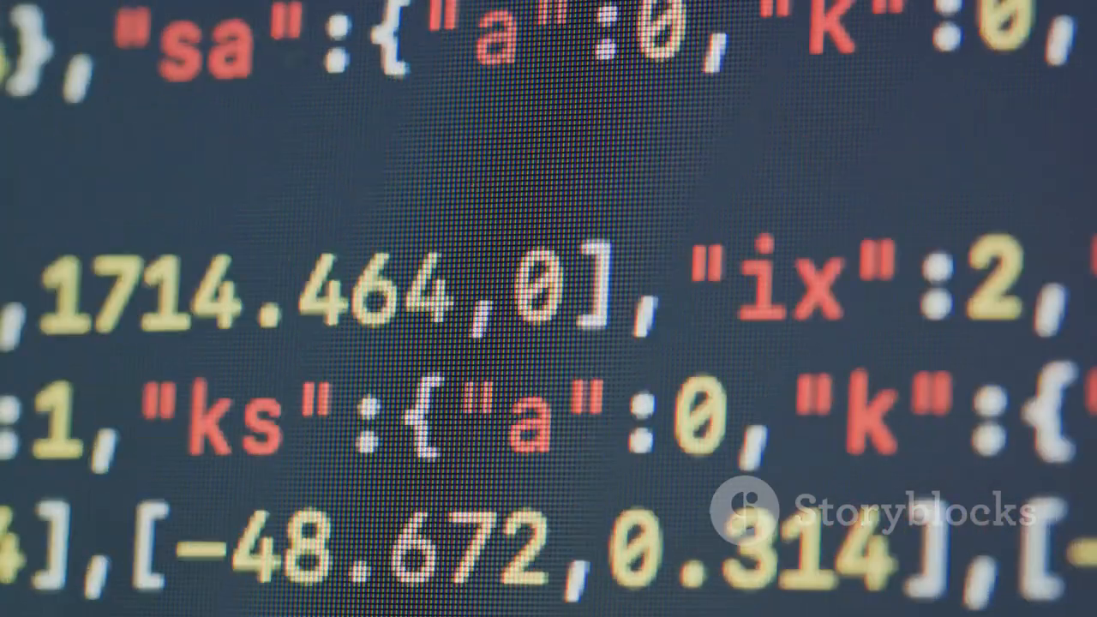
scroll(up, 3)
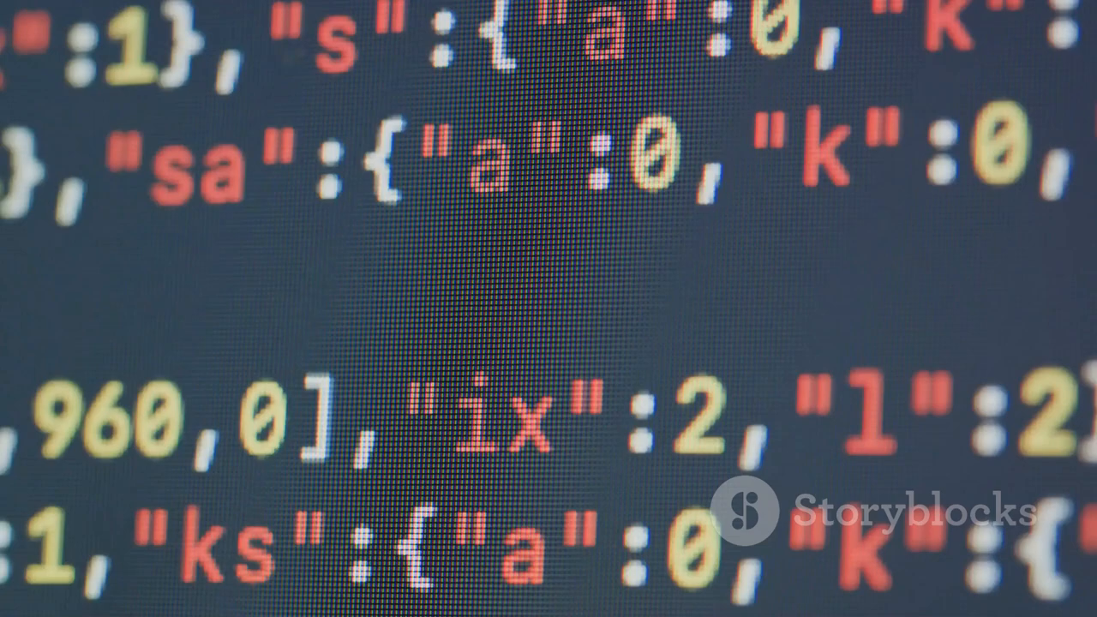